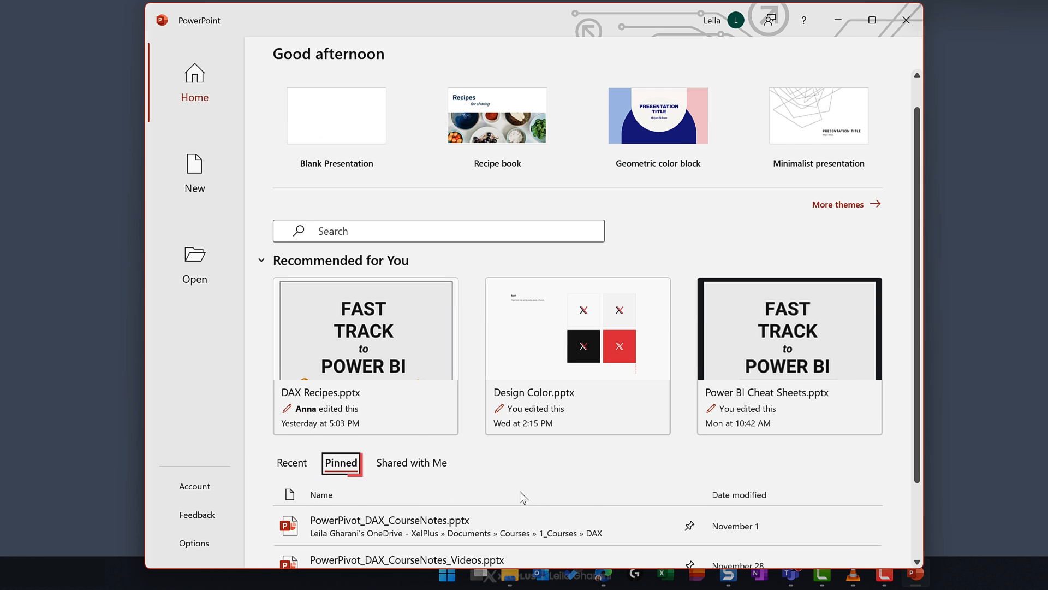
Step: Scroll through PowerPoint's Pinned presentations before moving to File Explorer Home
scroll("down", 3)
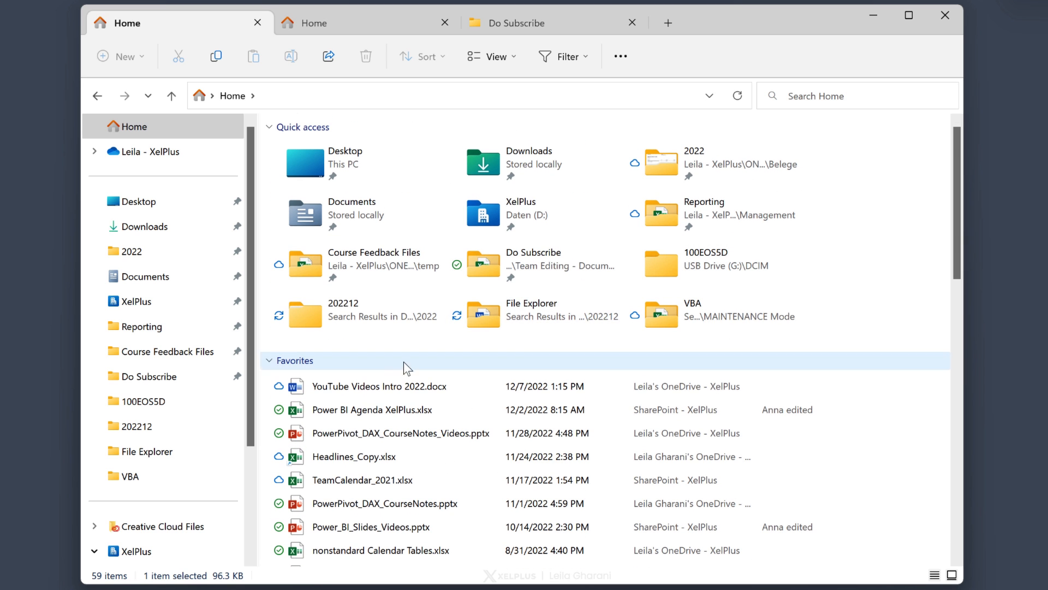
Step: Browse Favorites and Recent on Home, select Power BI Agenda XelPlus.xlsx and show the See more commands
right_click(371, 410)
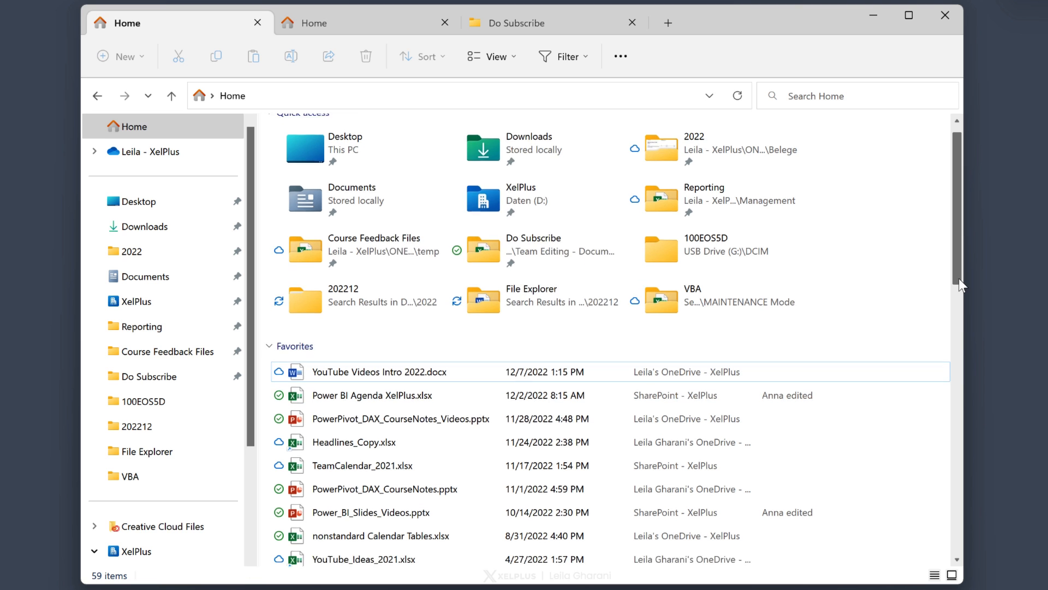
scroll("down", 3)
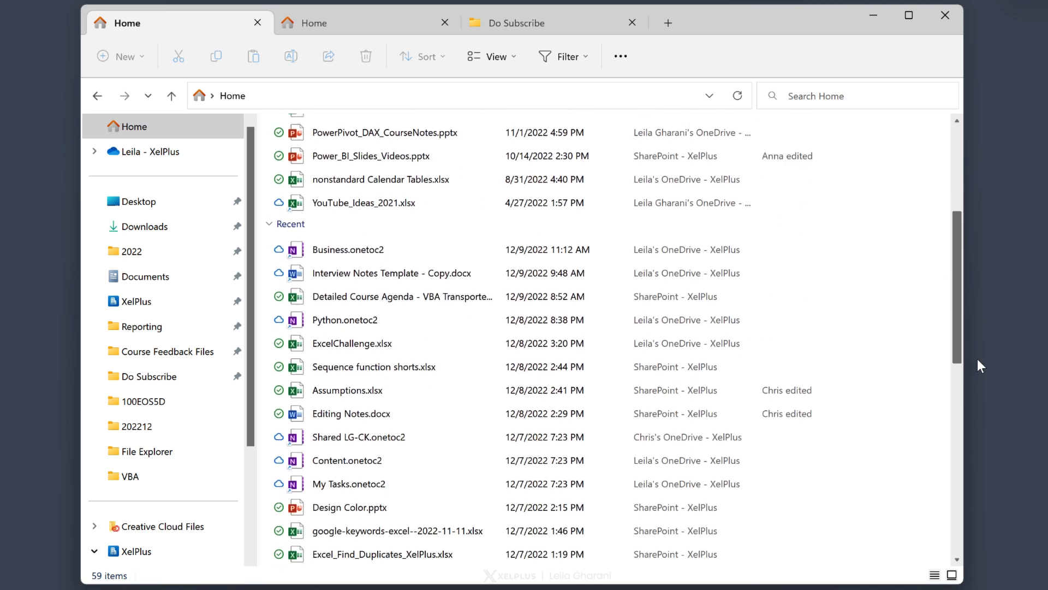
scroll("down", 3)
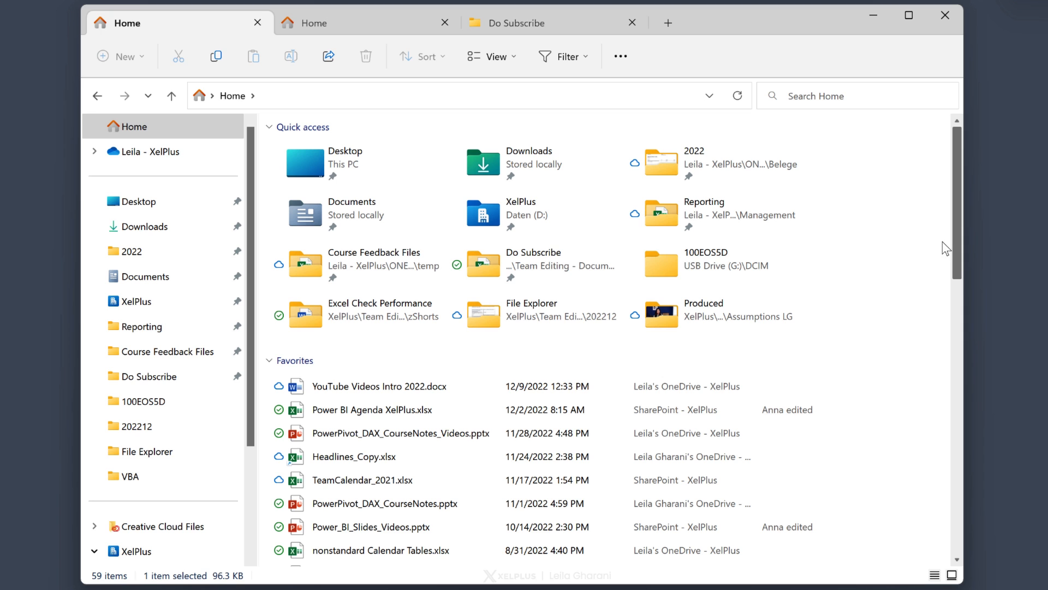
left_click(372, 409)
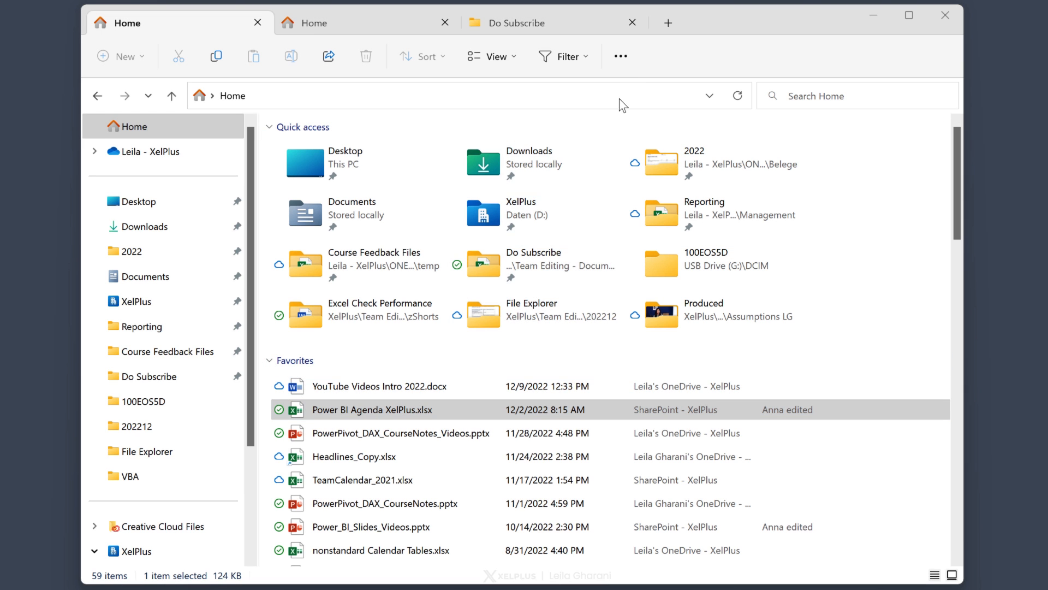
left_click(621, 56)
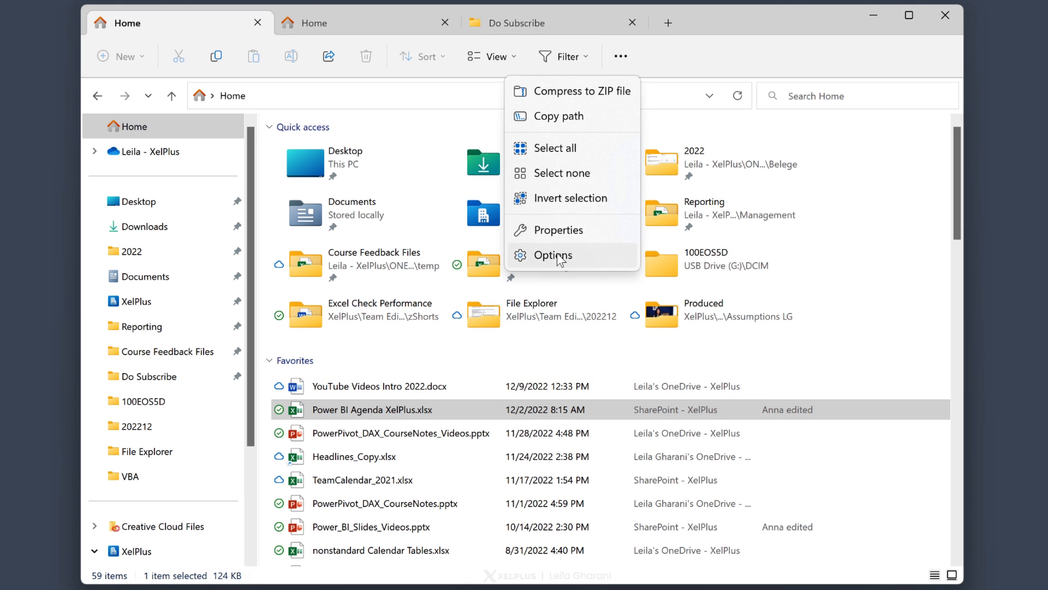
Step: In Folder Options General, uncheck 'Show recently used files' under Privacy and confirm with OK
left_click(552, 254)
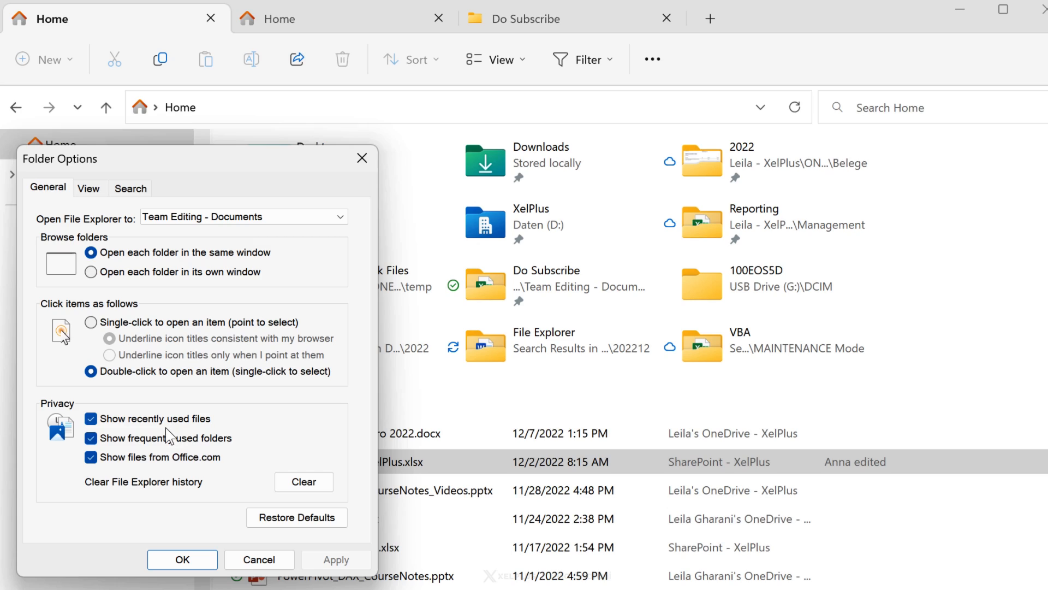
mouse_move(110, 435)
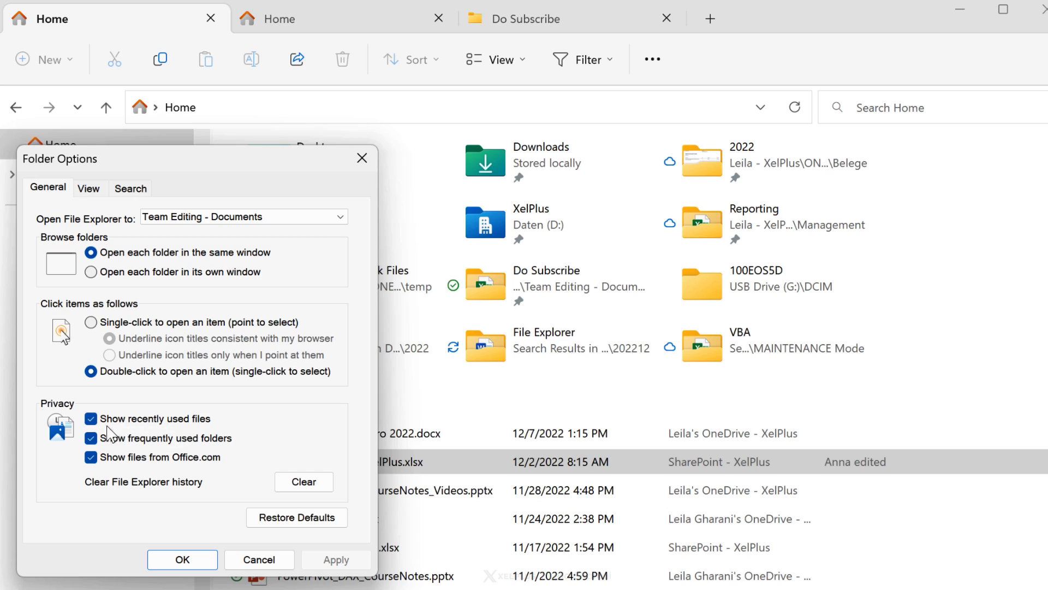
left_click(92, 419)
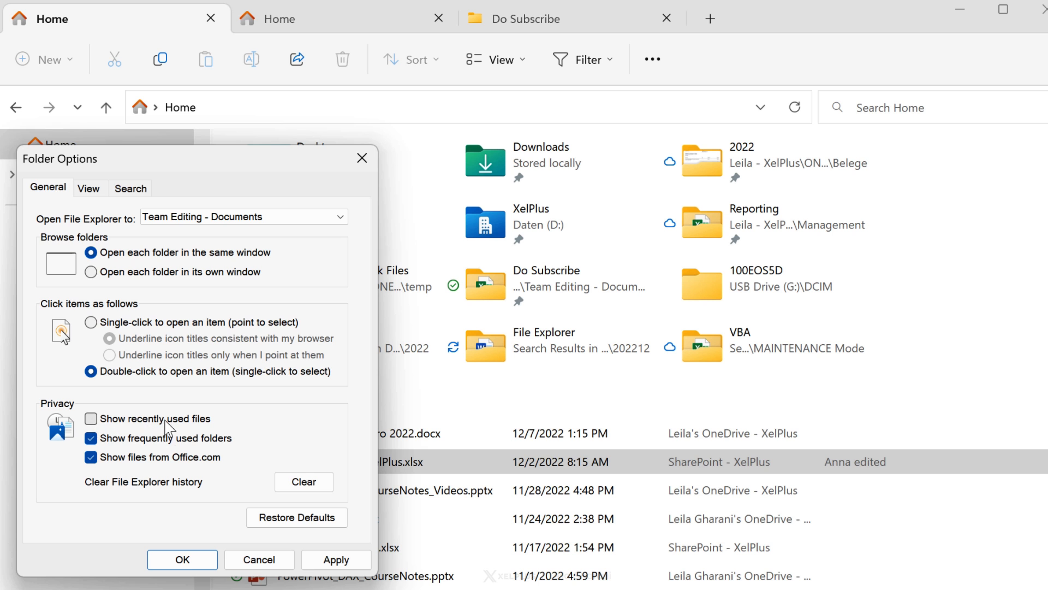
left_click(183, 559)
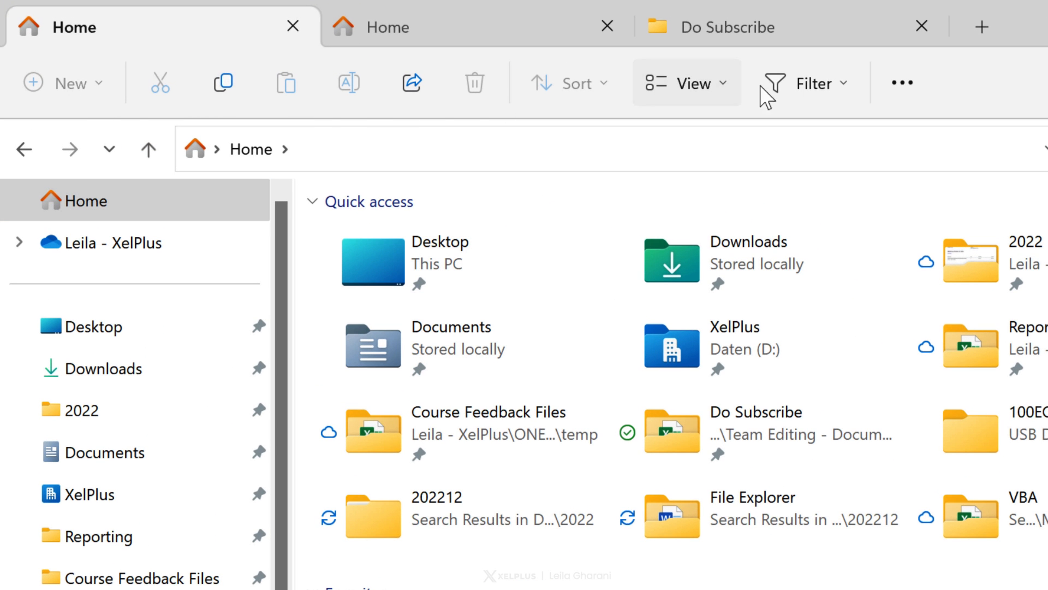
Step: Show the Filter list of file types: All, Word, Excel, PowerPoint, Images, Videos, PDF
left_click(806, 82)
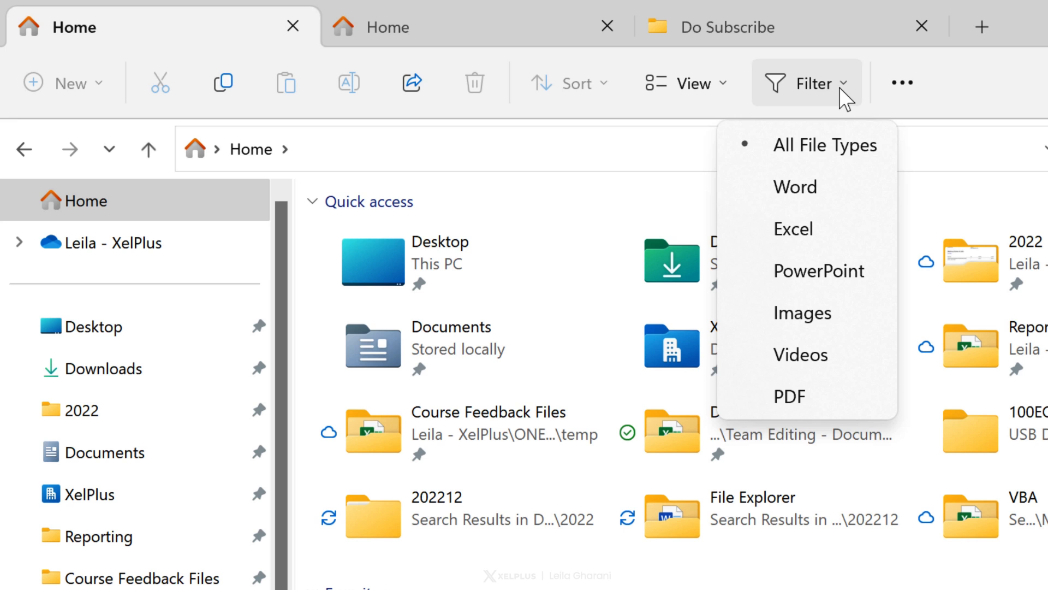
mouse_move(816, 270)
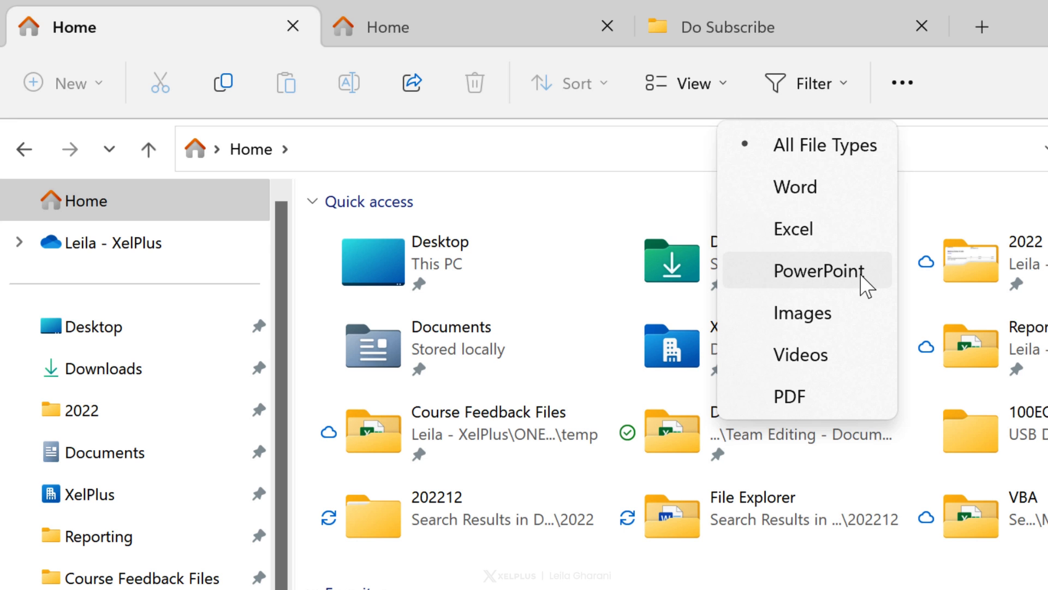
mouse_move(863, 311)
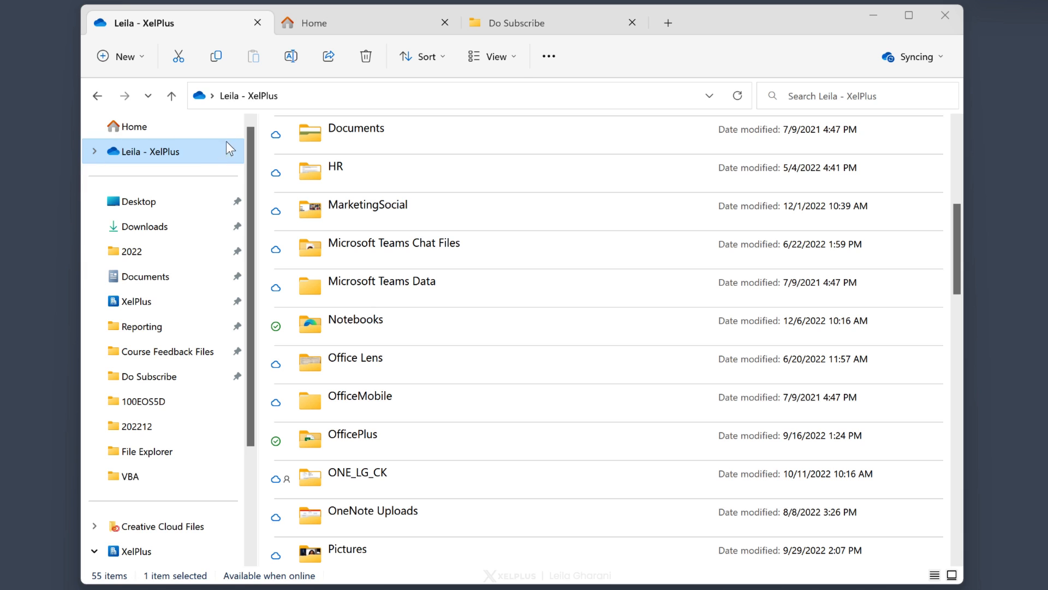
mouse_move(936, 62)
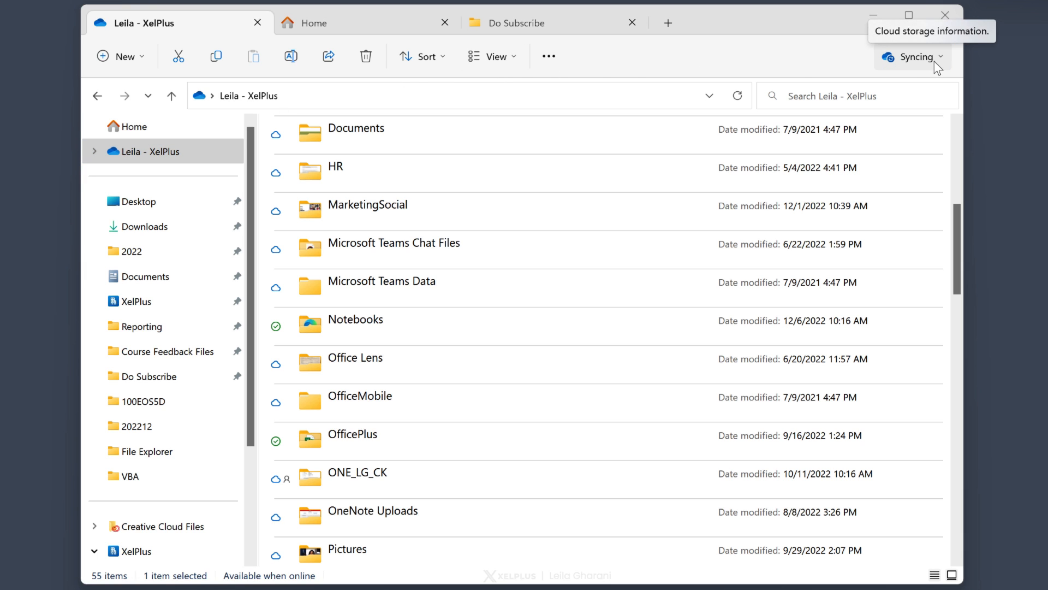
Step: Show the OneDrive sync status panel with 77.0 GB of 1,024 GB used
left_click(913, 55)
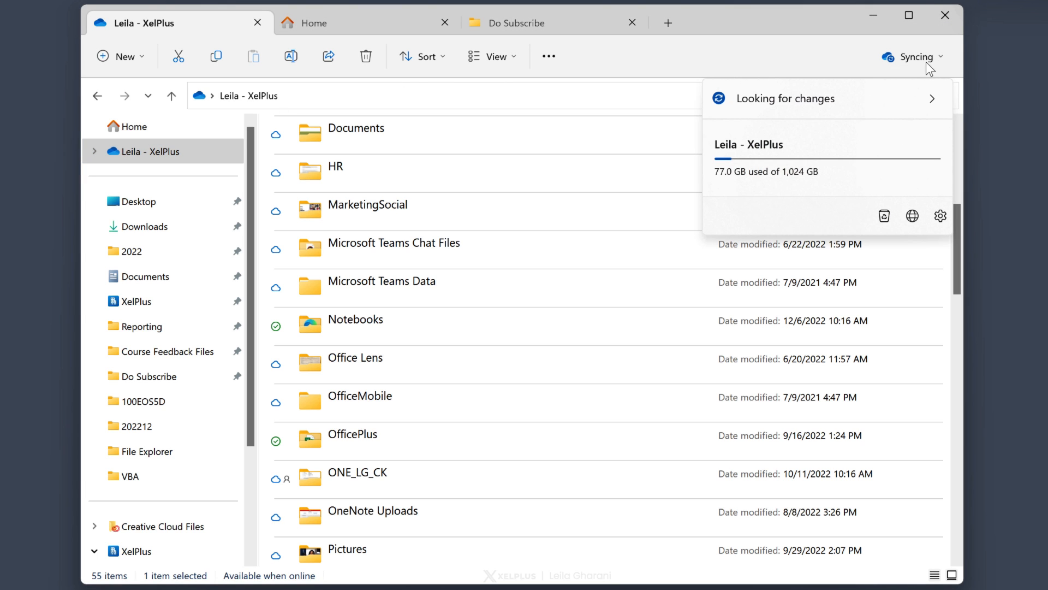
mouse_move(914, 64)
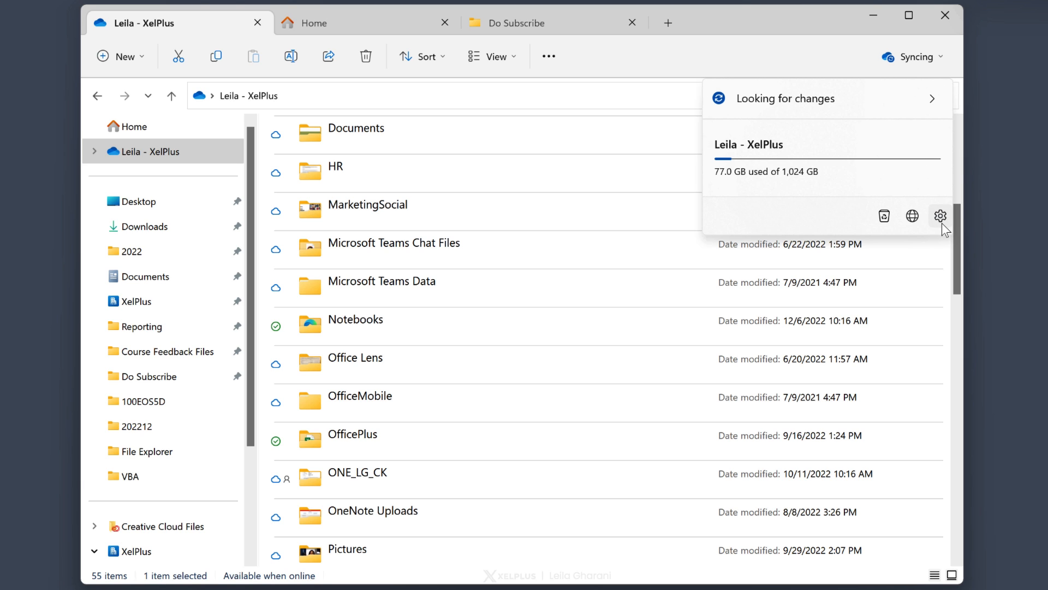
mouse_move(911, 215)
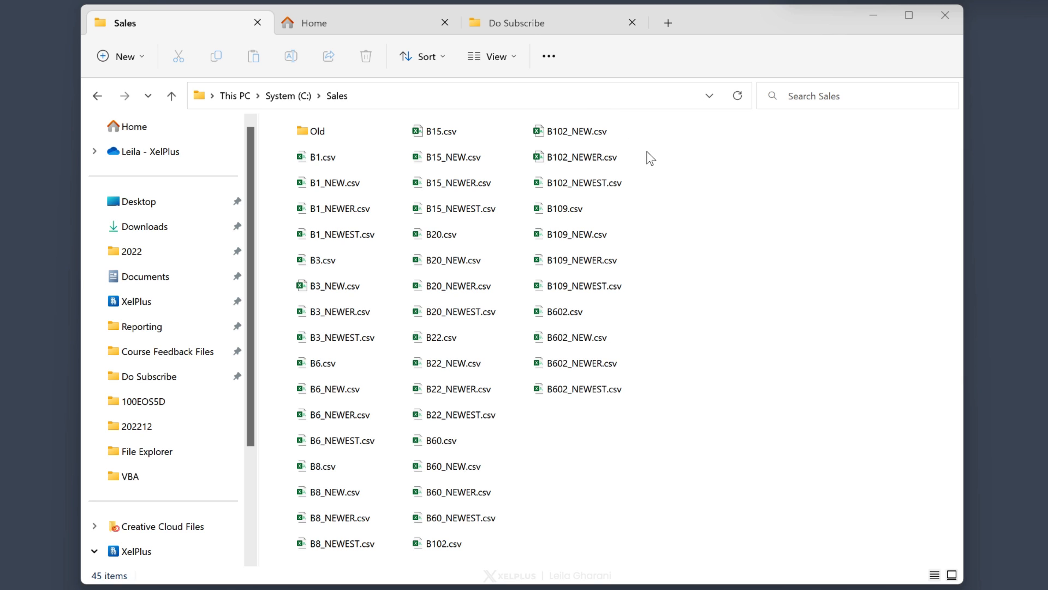
mouse_move(571, 96)
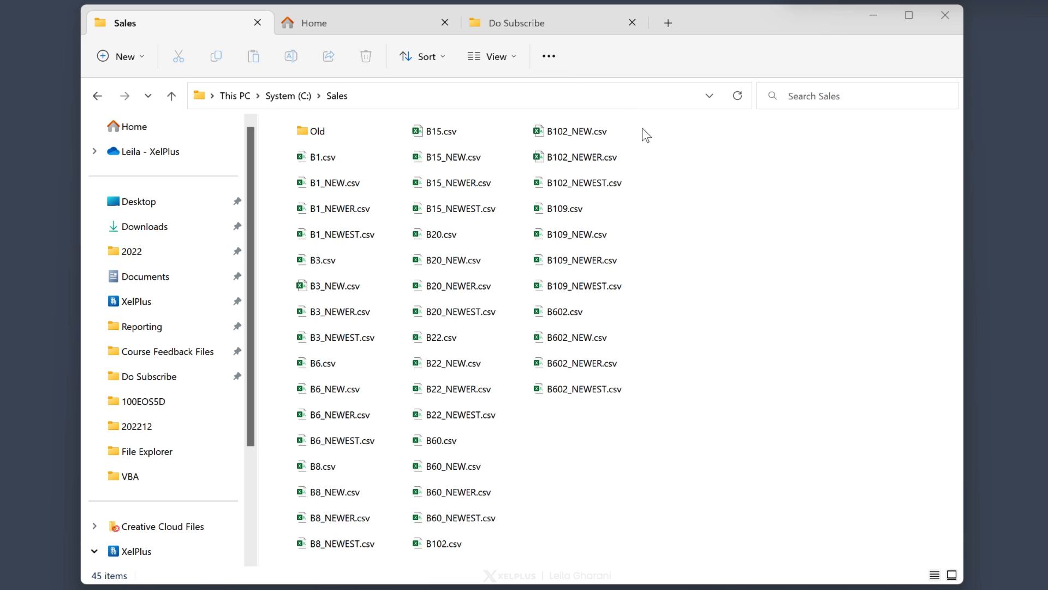
Step: Select B1.csv and B1_NEW.csv in Sales, then invert the selection to all other items
left_click(336, 208)
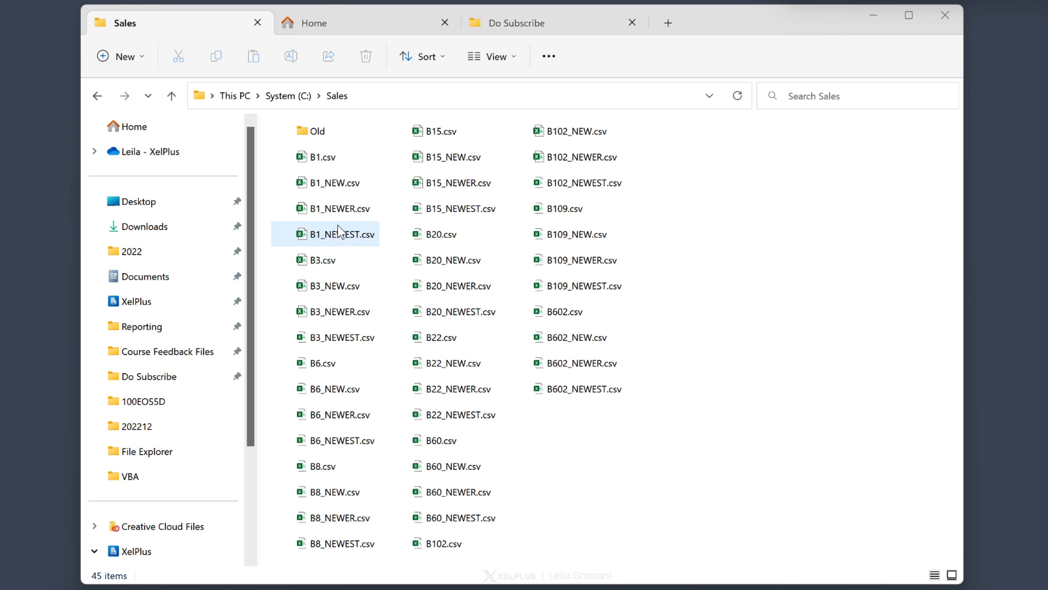
left_click(321, 156)
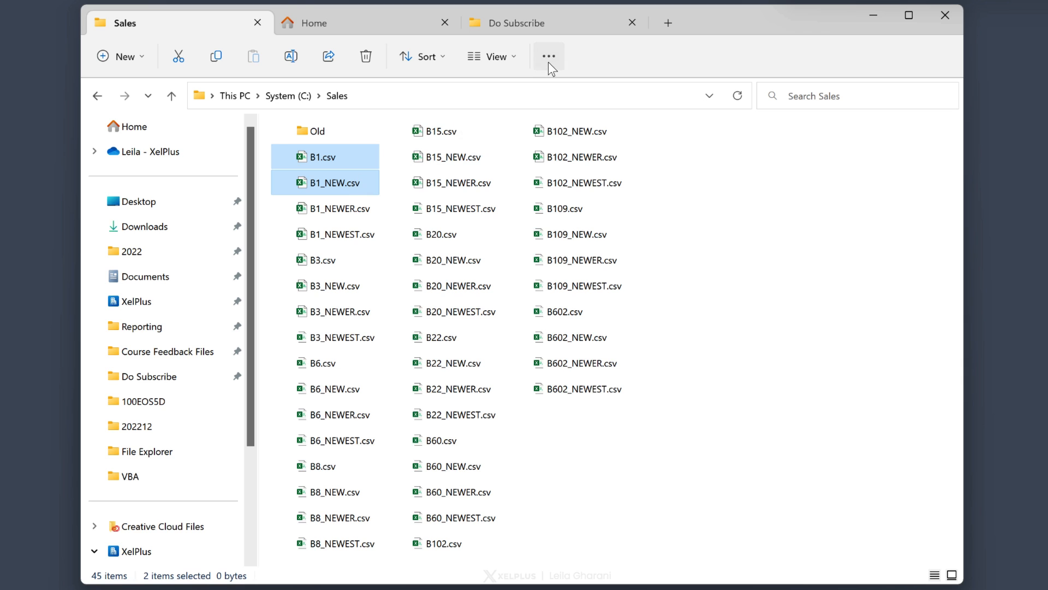
key("ctrl+a")
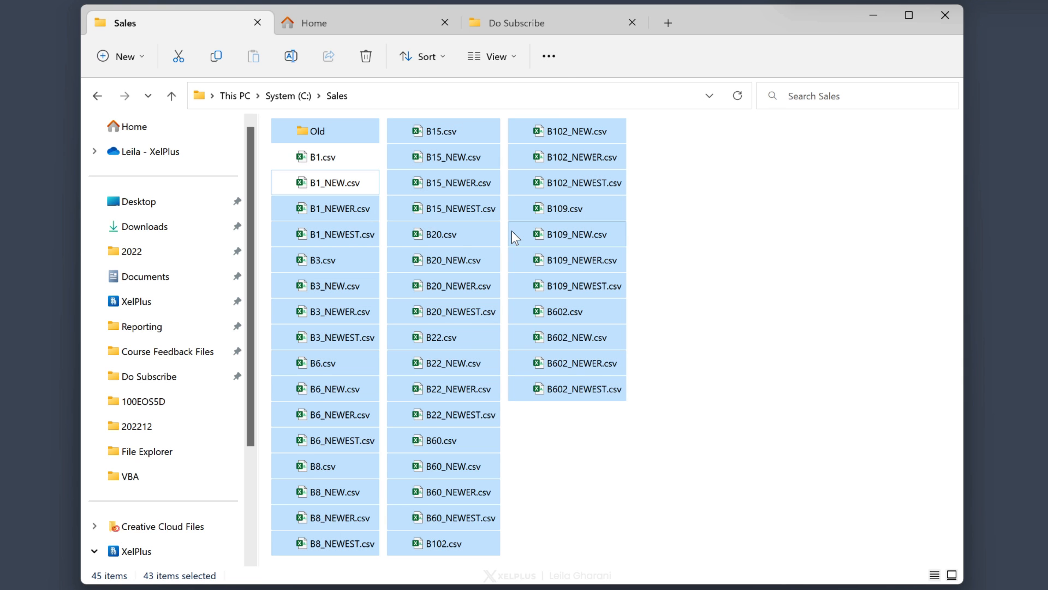
mouse_move(522, 139)
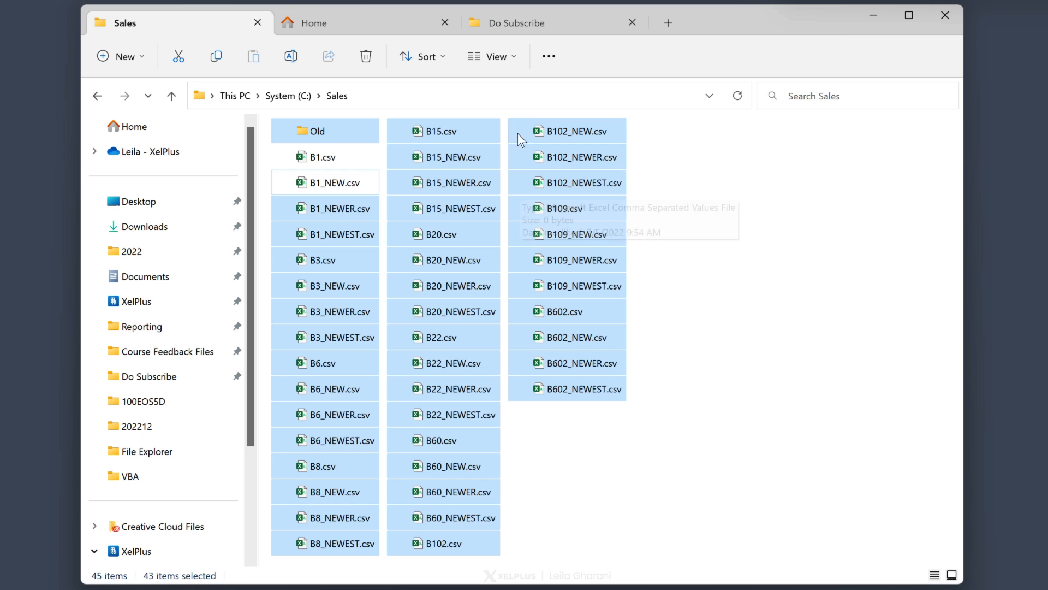
Step: Copy the selected items' full paths and paste them into cell A1 of a new Excel workbook
left_click(548, 56)
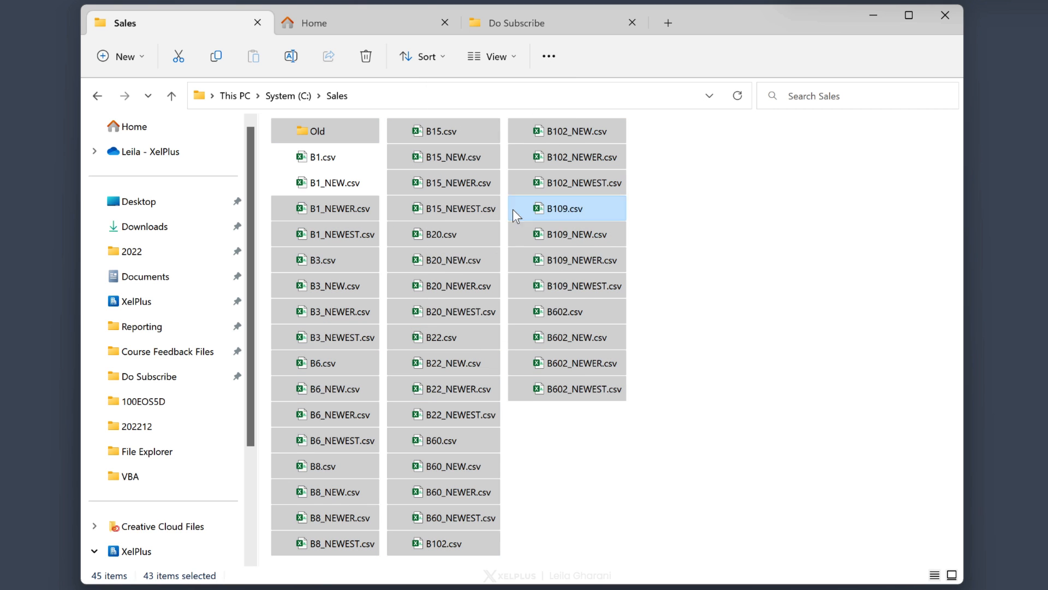
key("ctrl+v")
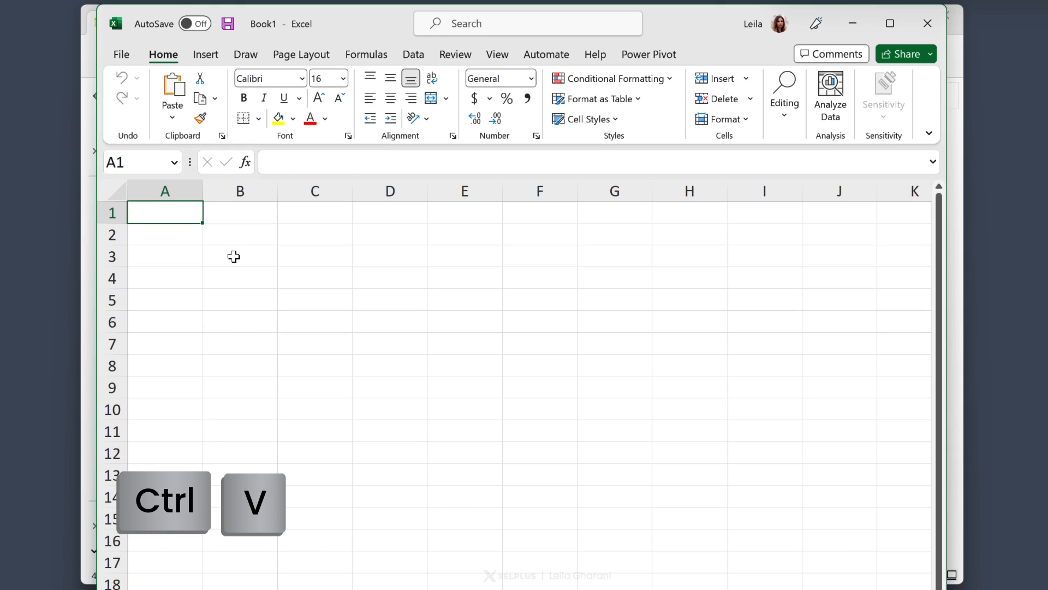
key("ctrl+v")
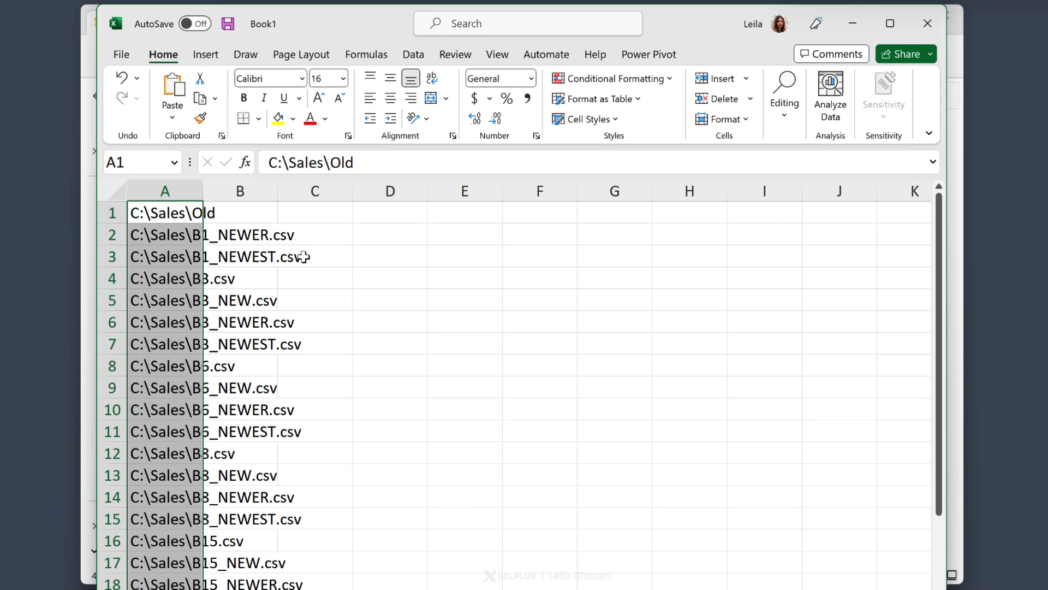